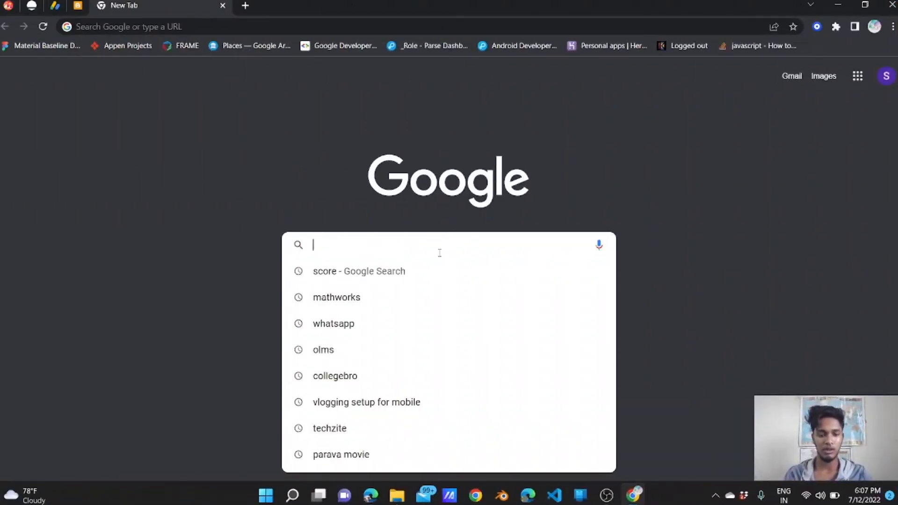
Step: Search Google for 'the forage goldman sachs', trimming the typed query
type("the forage")
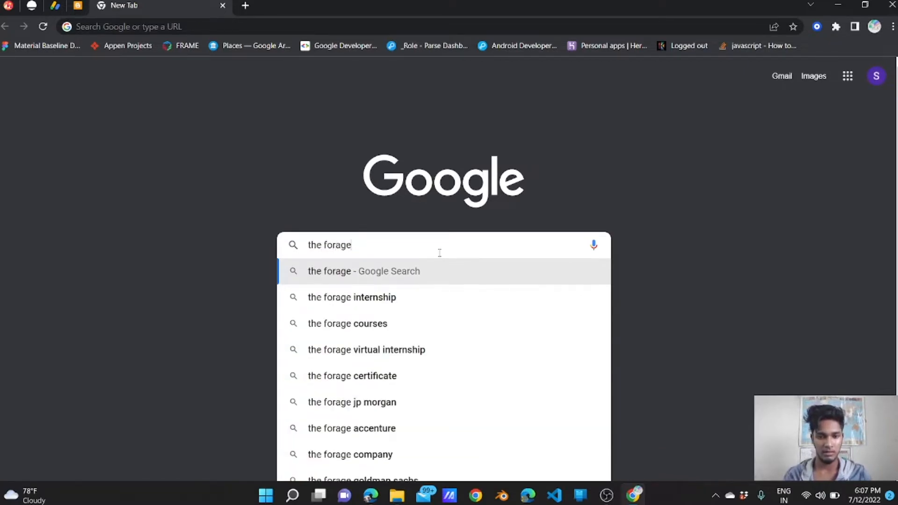
type(".com")
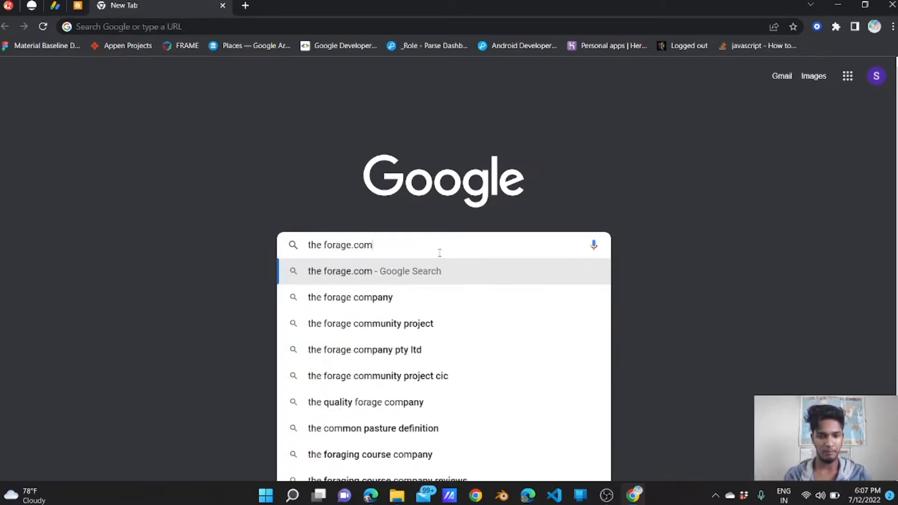
key("Backspace")
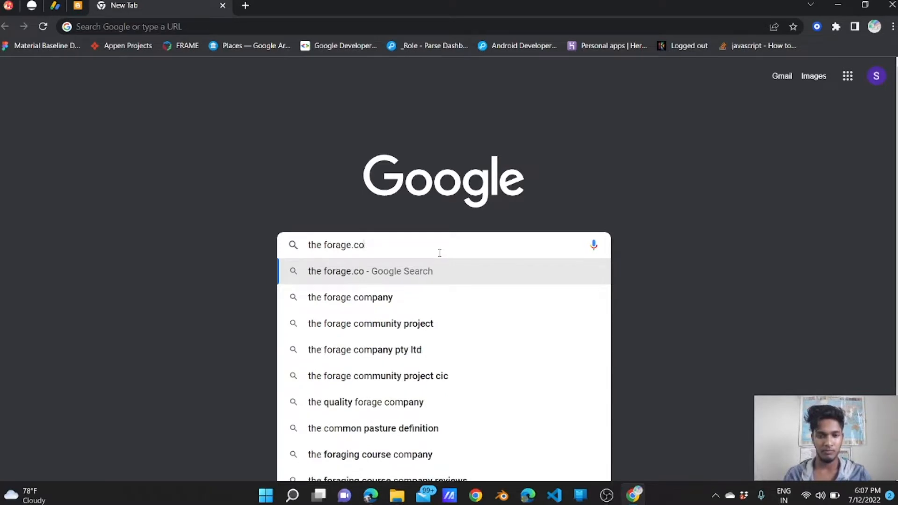
key("Backspace")
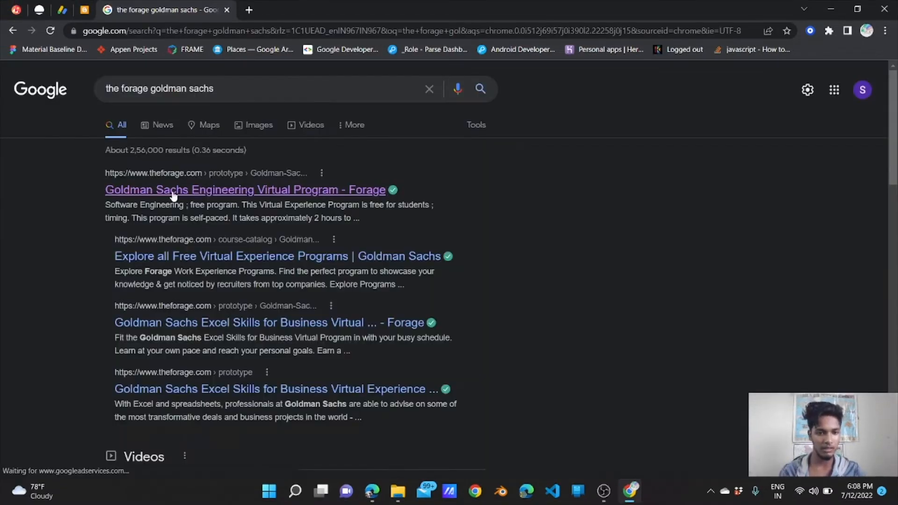
Step: Open the Goldman Sachs Engineering Virtual Program result and continue with the Google account
left_click(245, 189)
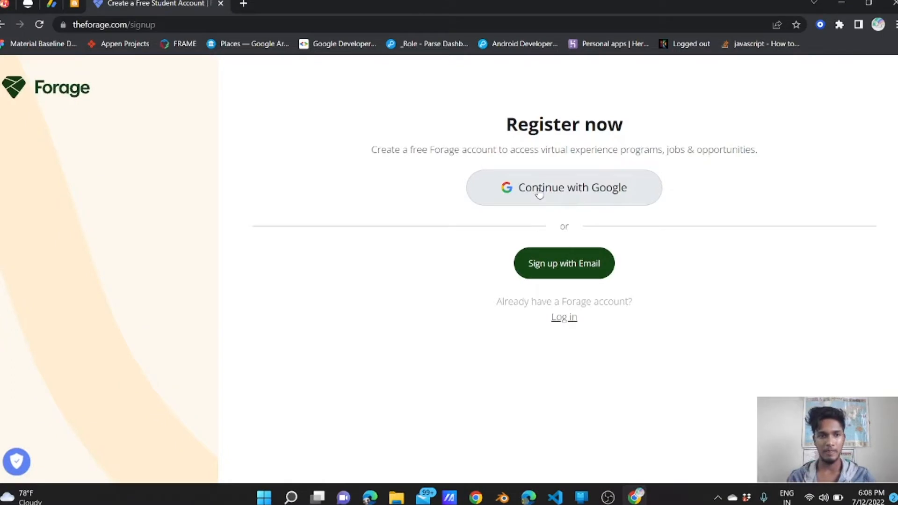
left_click(563, 187)
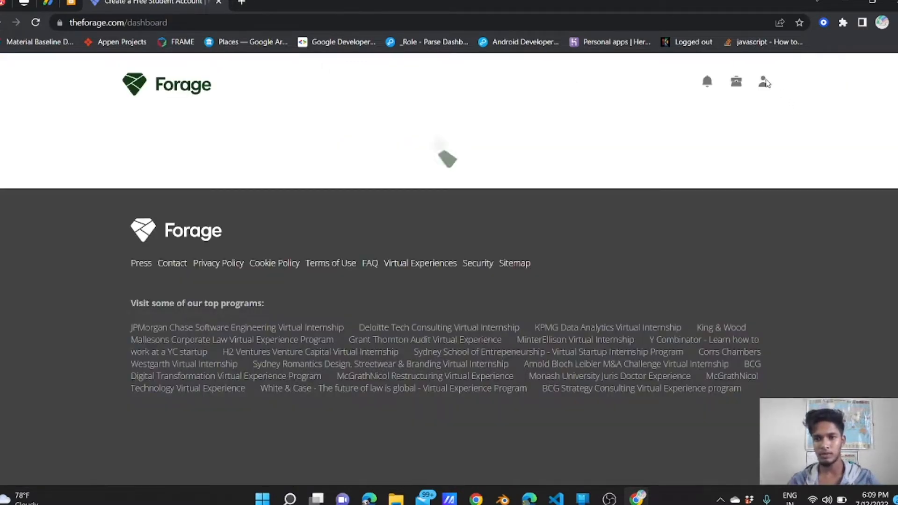
left_click(757, 82)
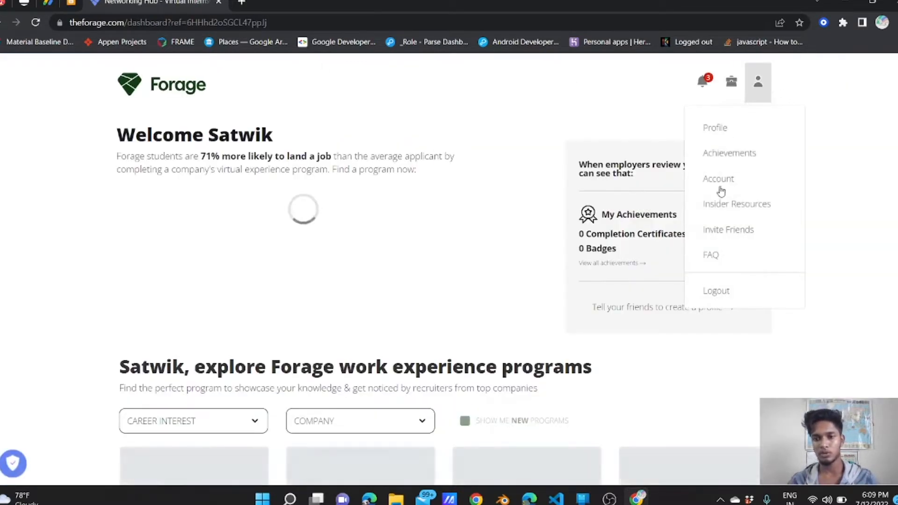
mouse_move(718, 178)
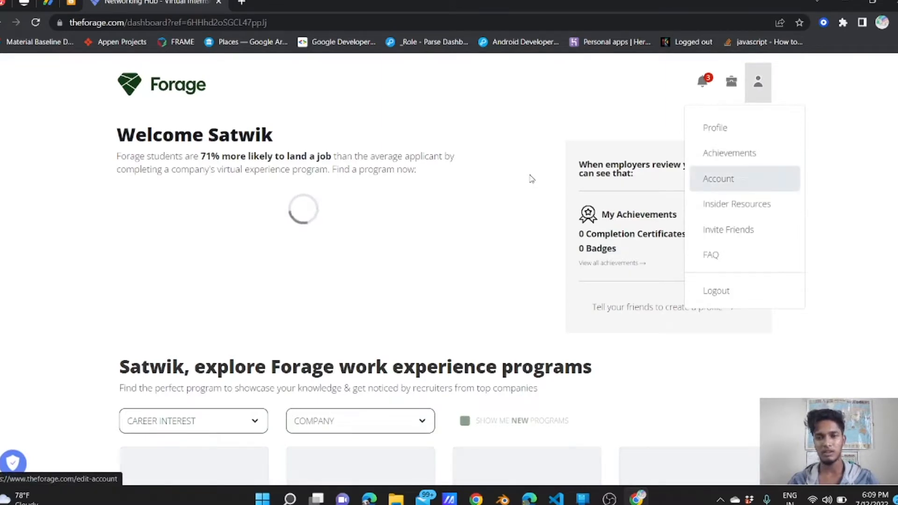
left_click(757, 82)
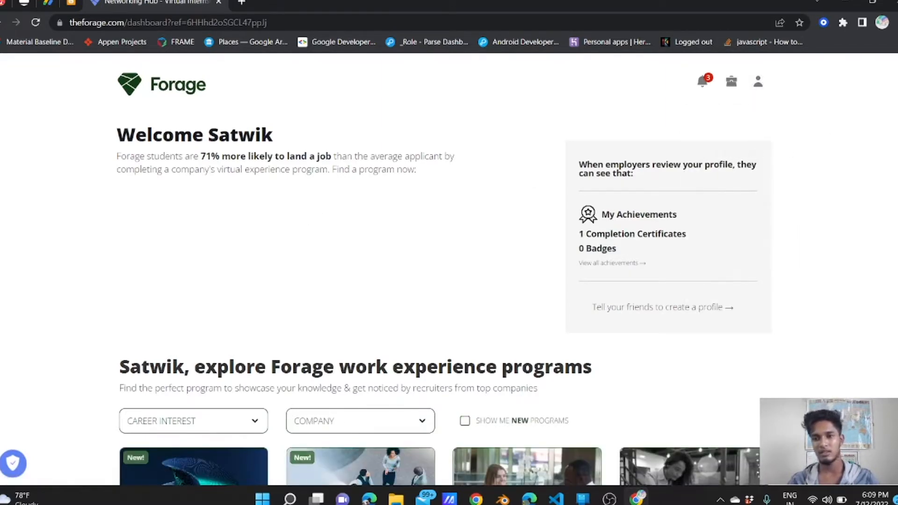
scroll("down", 3)
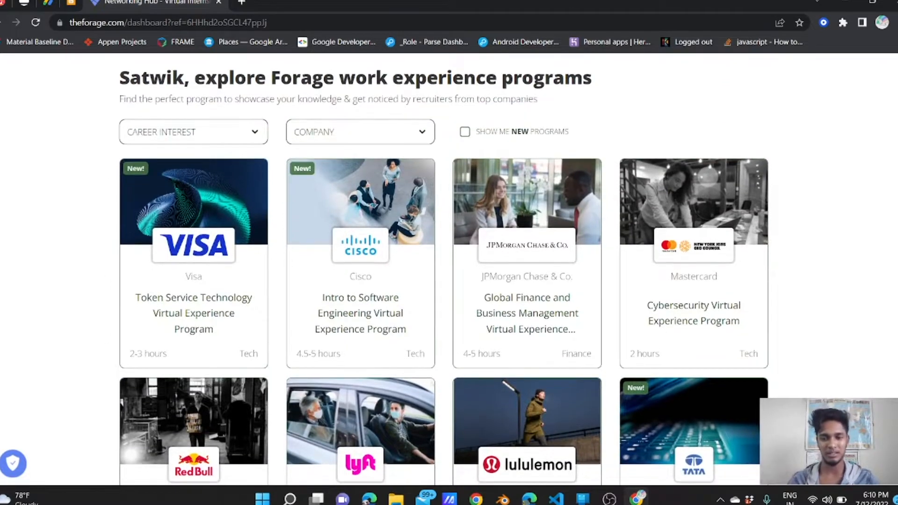
scroll("down", 3)
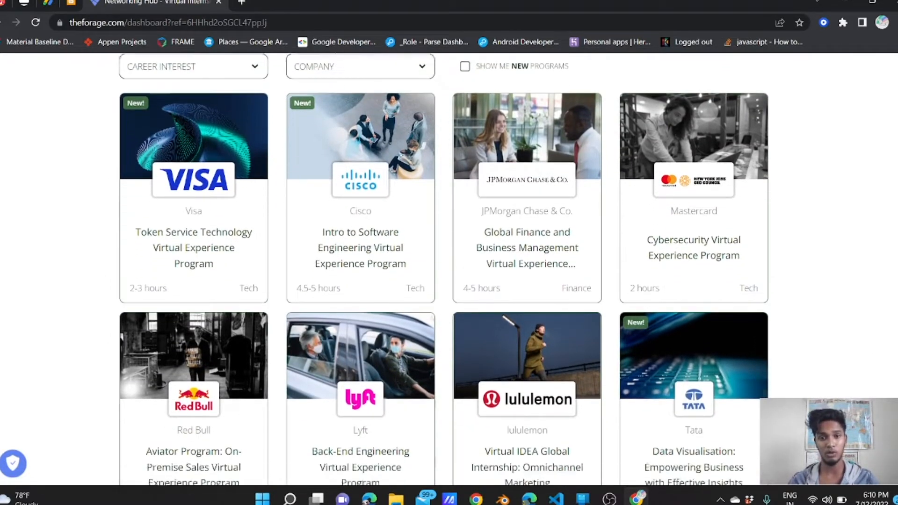
scroll("up", 3)
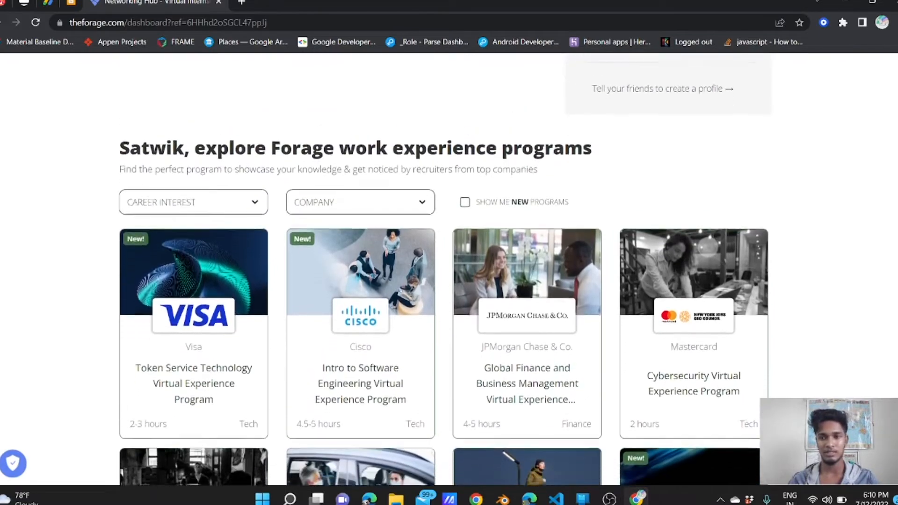
scroll("down", 3)
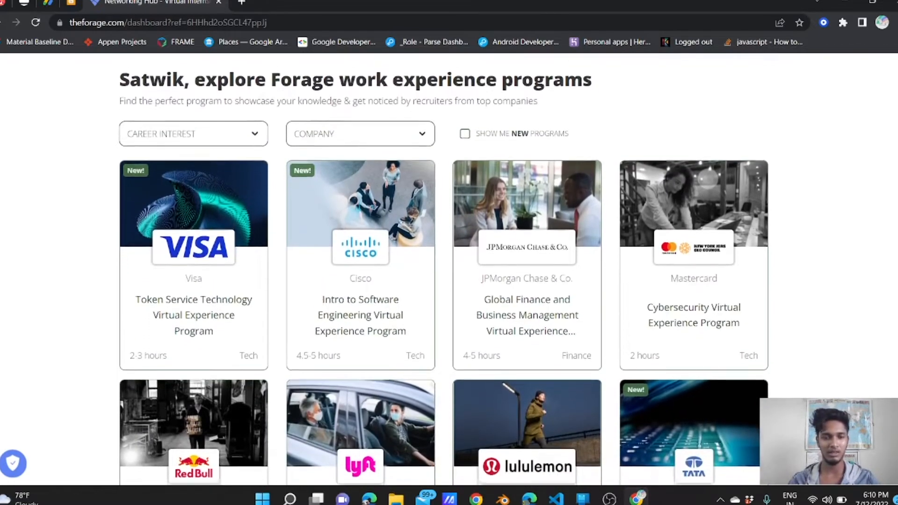
scroll("down", 3)
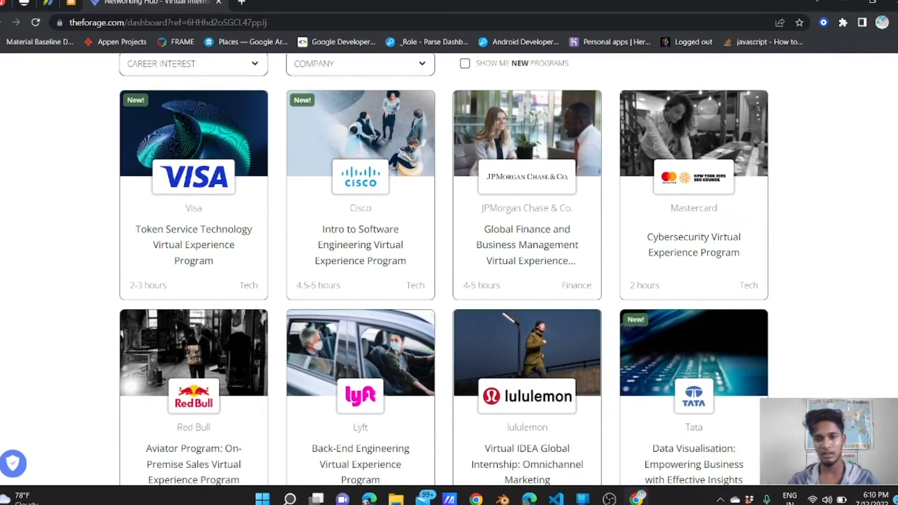
scroll("down", 3)
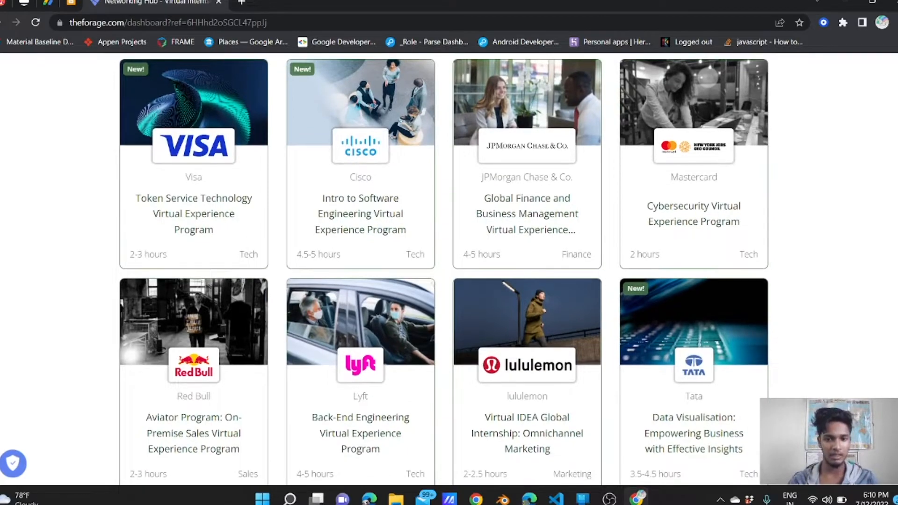
scroll("down", 3)
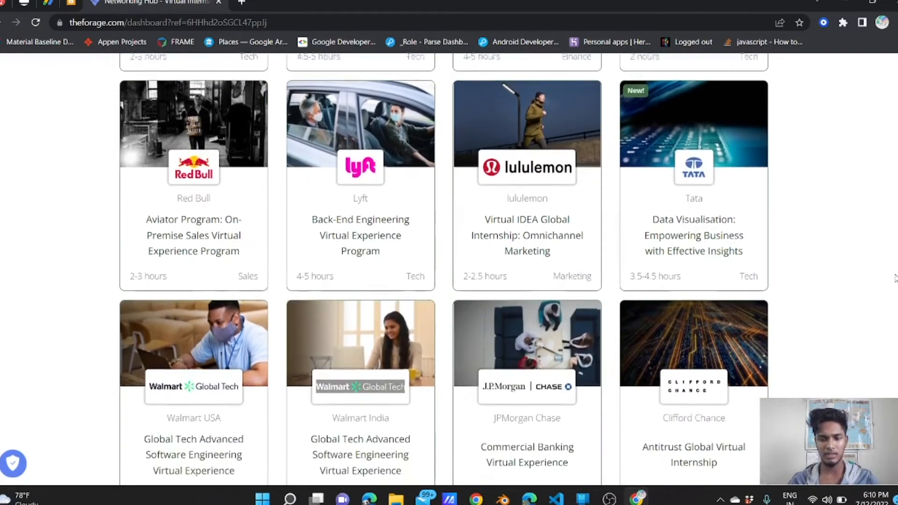
scroll("down", 3)
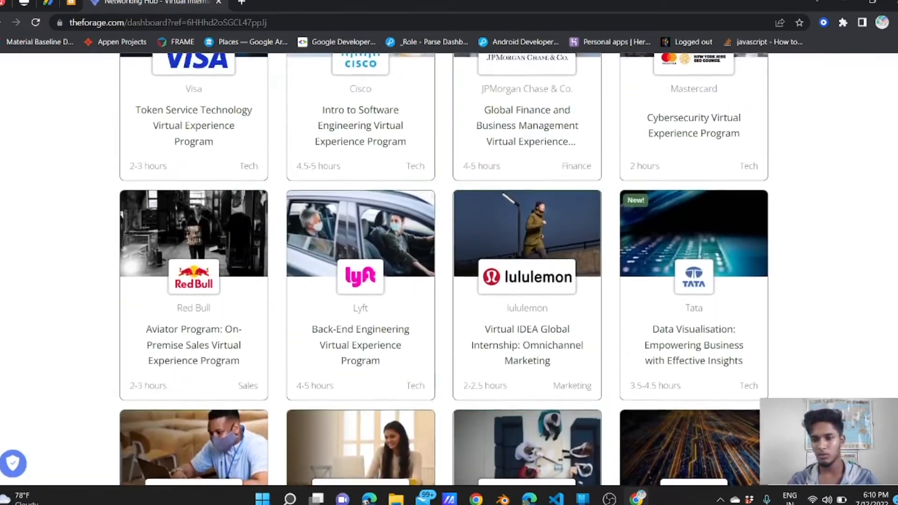
scroll("up", 3)
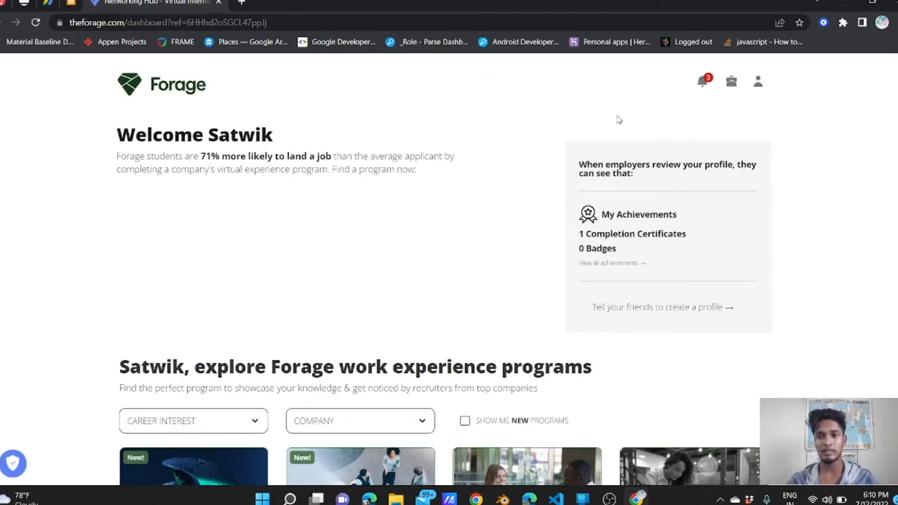
mouse_move(689, 113)
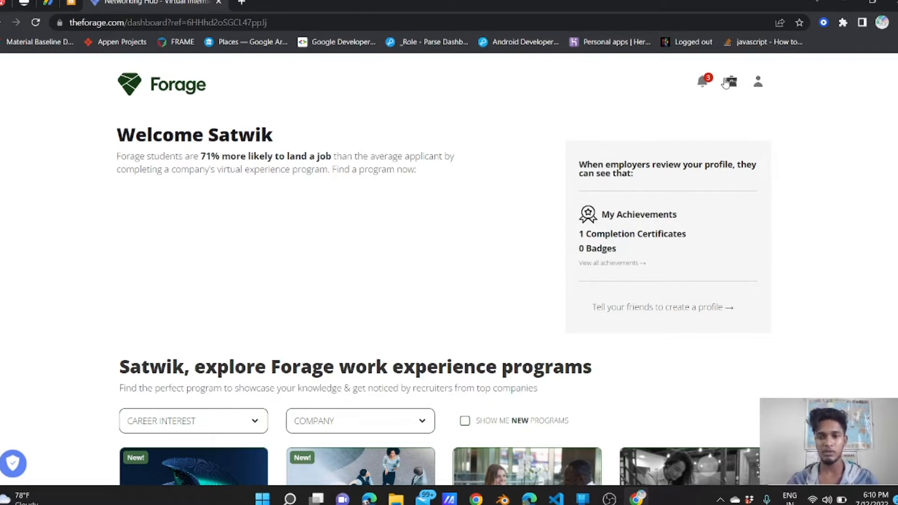
mouse_move(701, 82)
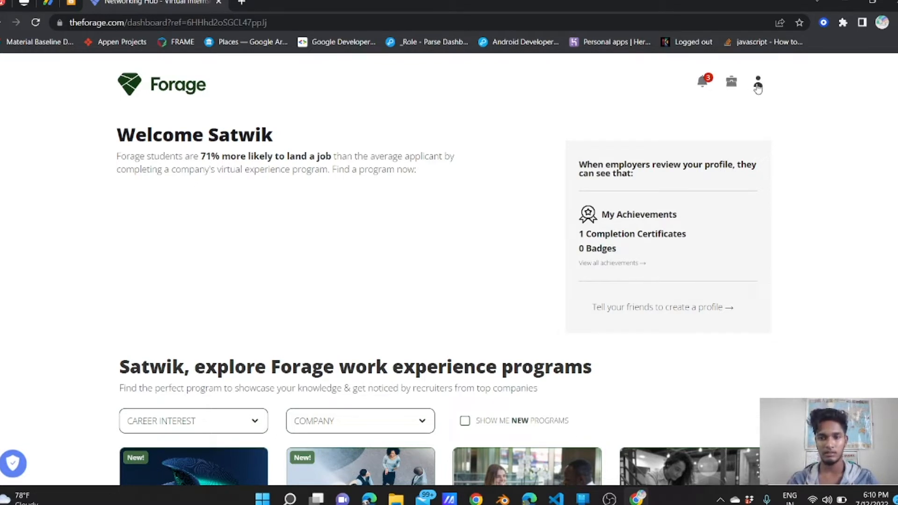
Step: Go to the Achievements page from the account menu
left_click(757, 82)
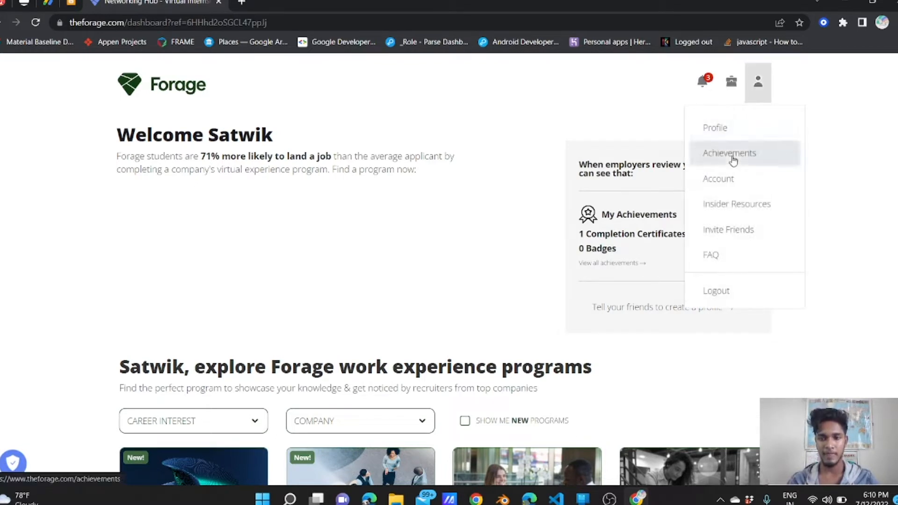
left_click(729, 153)
type("CRYPTOG")
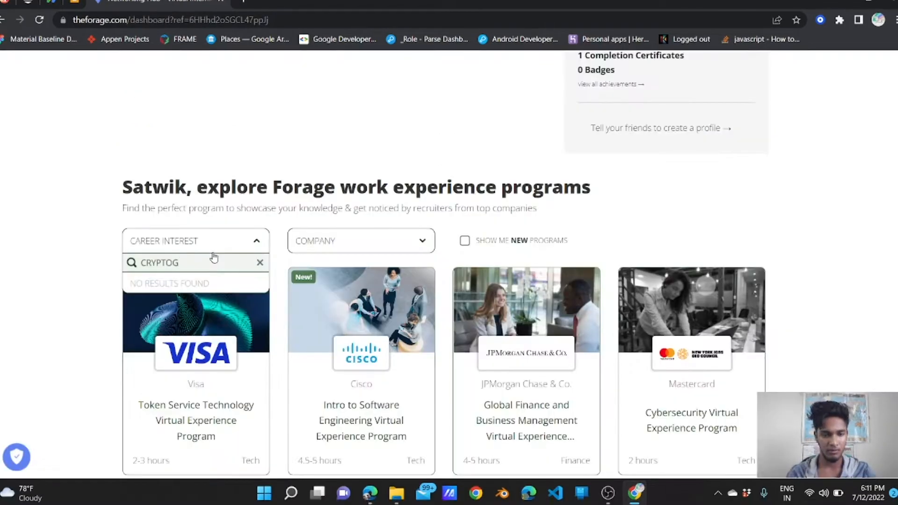
Step: Filter companies by 'GOL' and open the completed Goldman Sachs Engineering program's module list
left_click(361, 240)
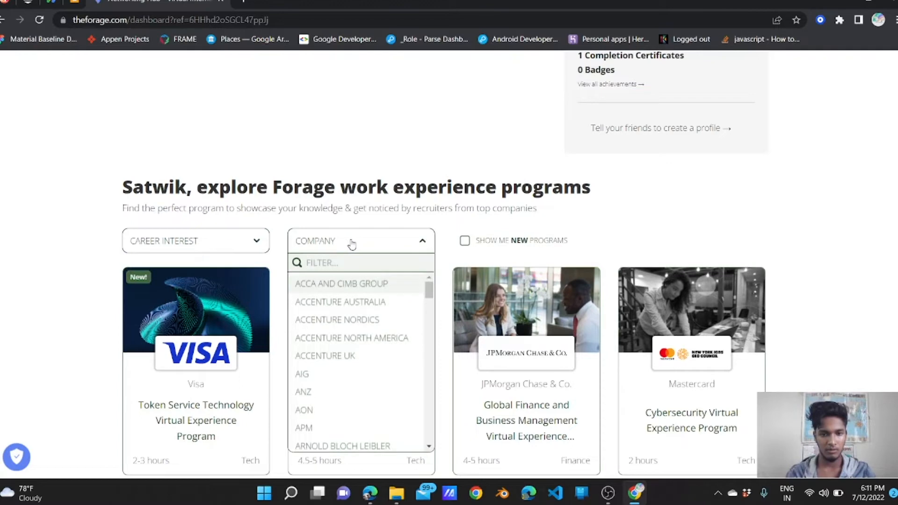
type("GOLDMAN SACHS")
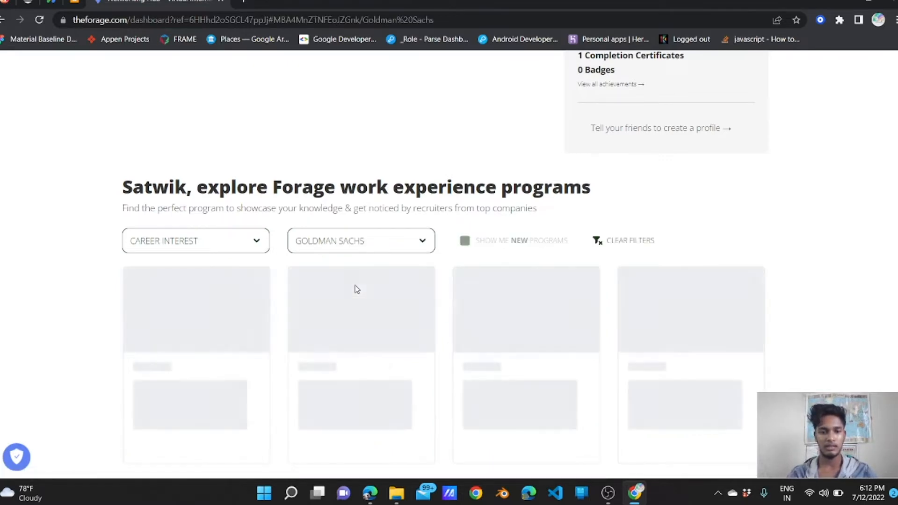
scroll("down", 3)
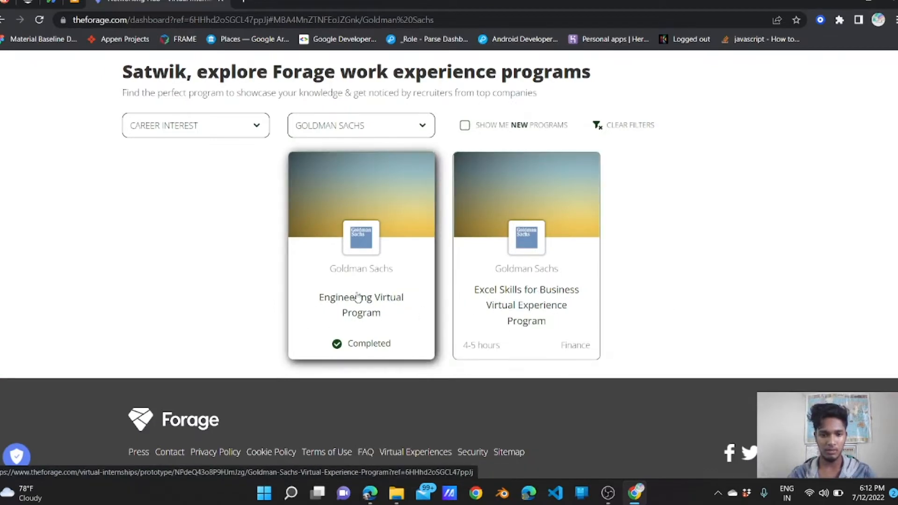
mouse_move(348, 285)
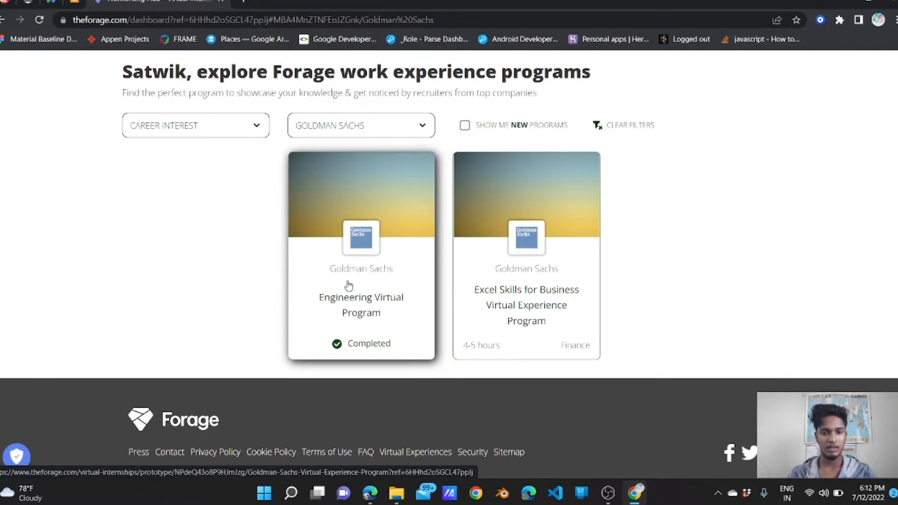
left_click(361, 296)
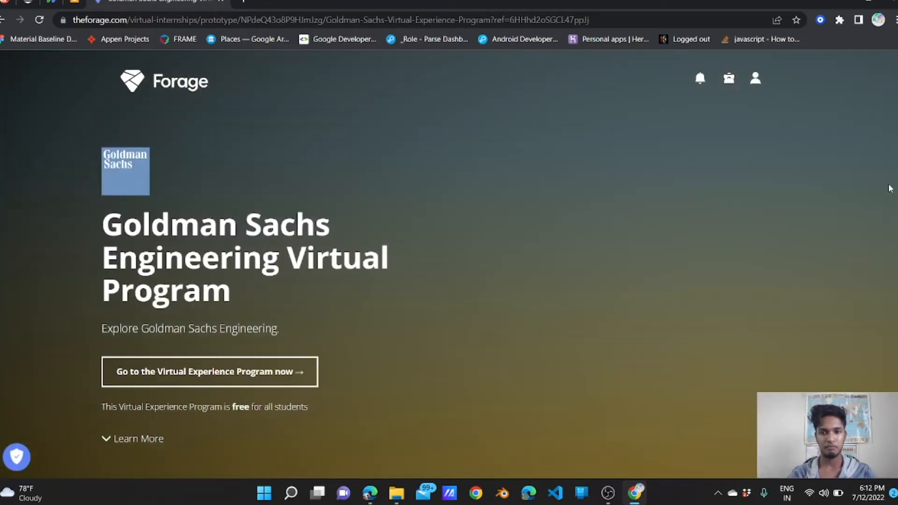
scroll("down", 3)
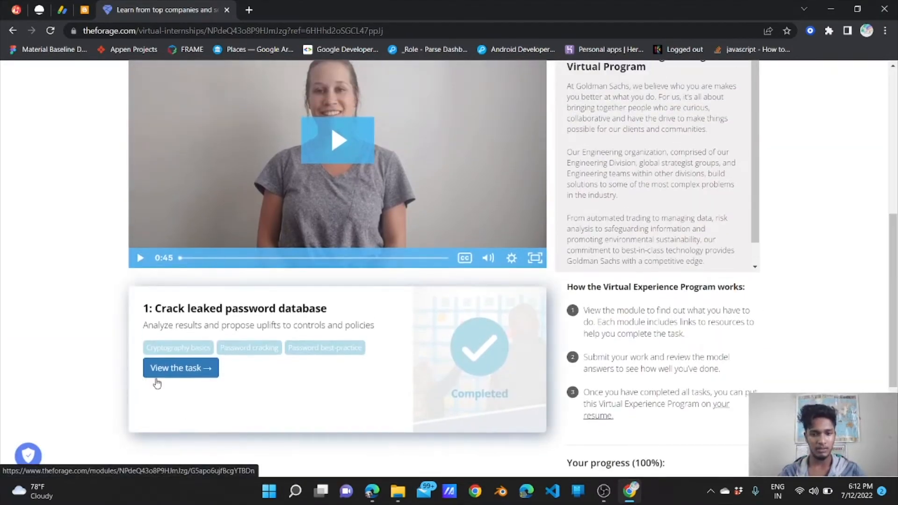
Step: Open the Crack leaked password database task and read down to the Password Dump resource
left_click(180, 368)
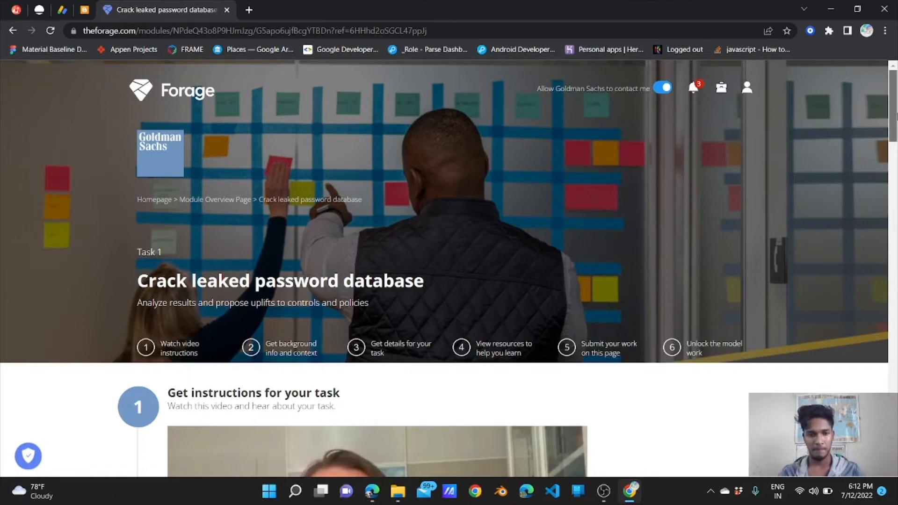
scroll("down", 3)
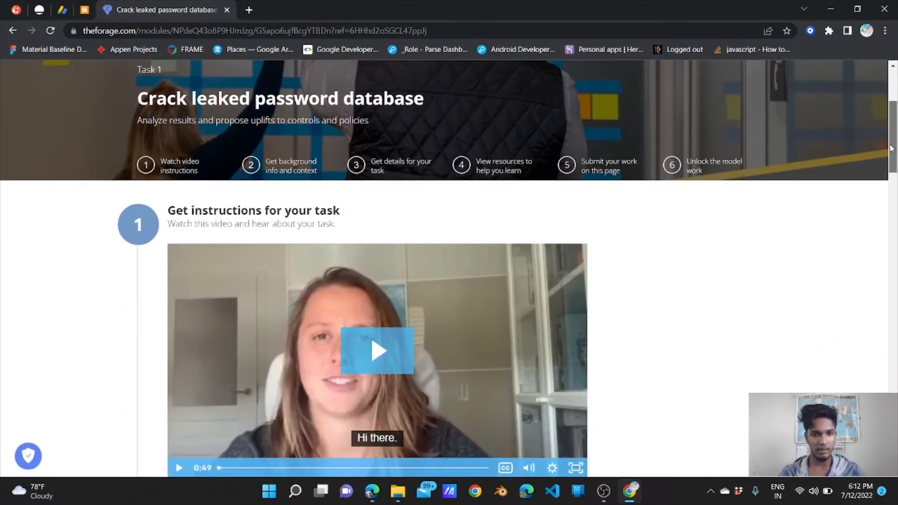
scroll("down", 3)
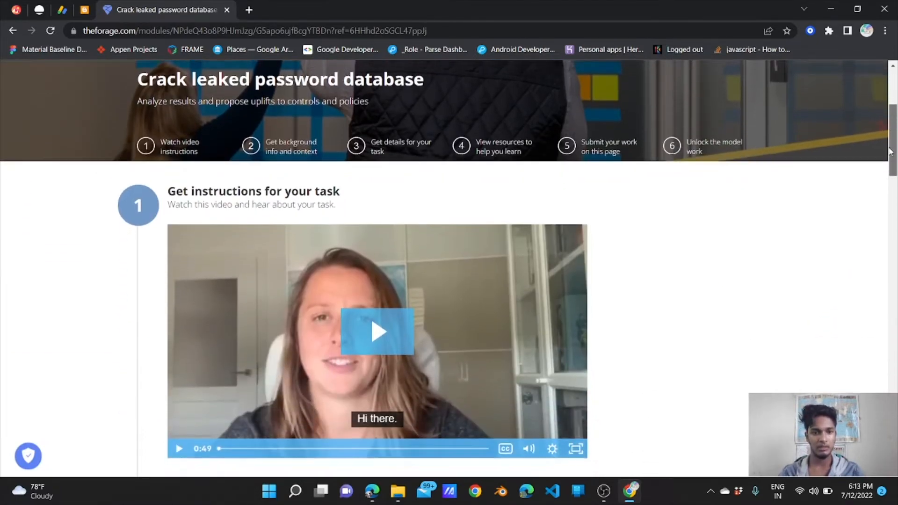
scroll("down", 3)
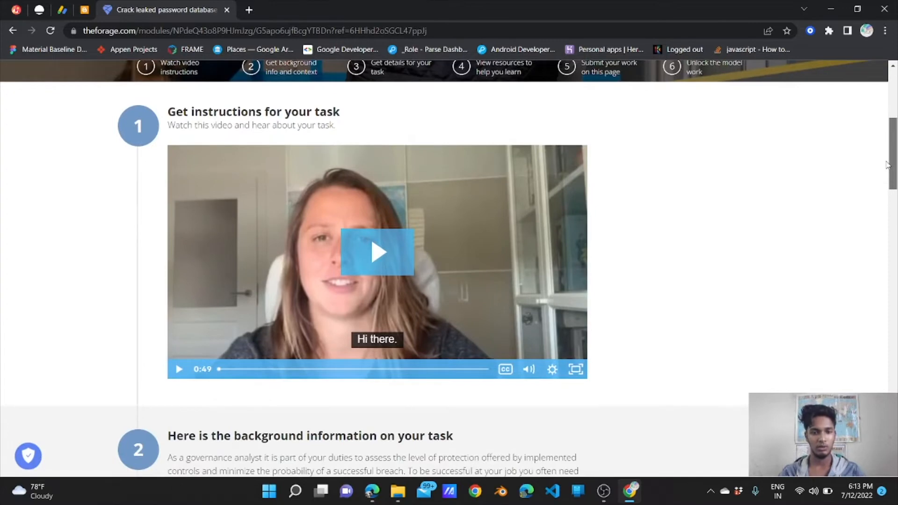
scroll("down", 3)
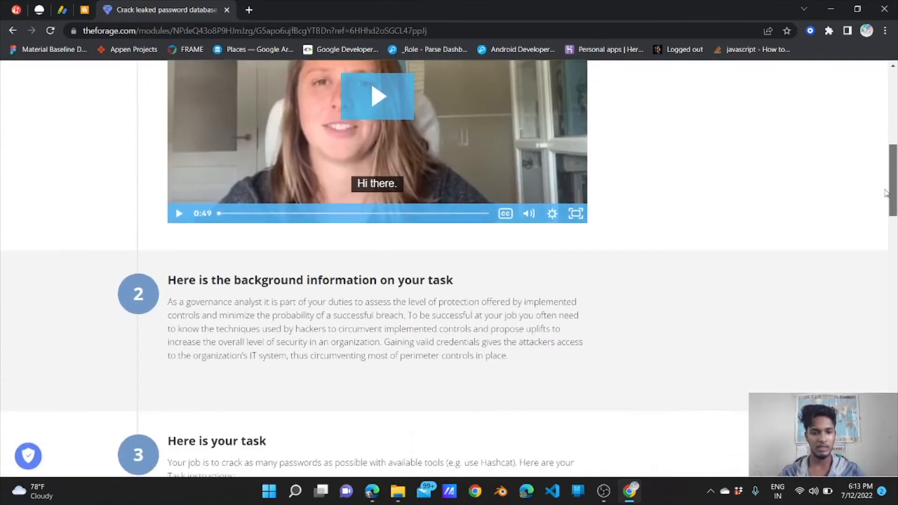
scroll("down", 3)
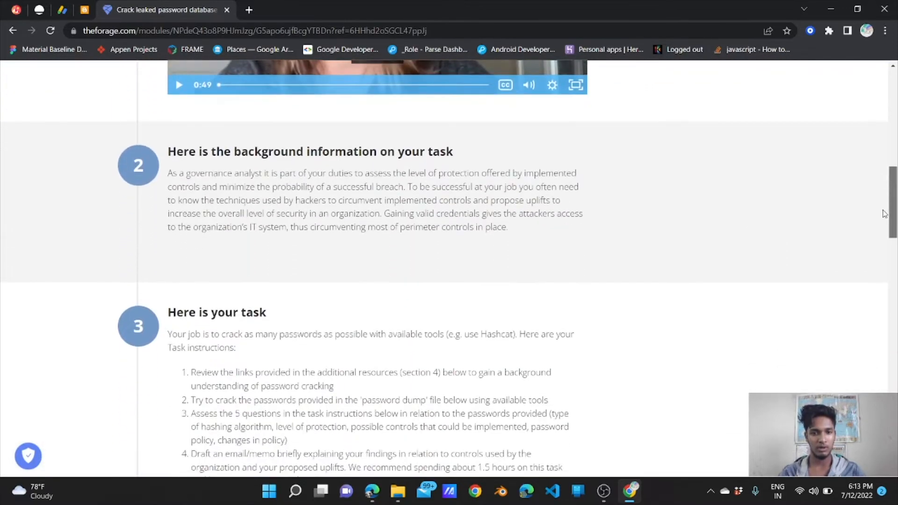
scroll("down", 3)
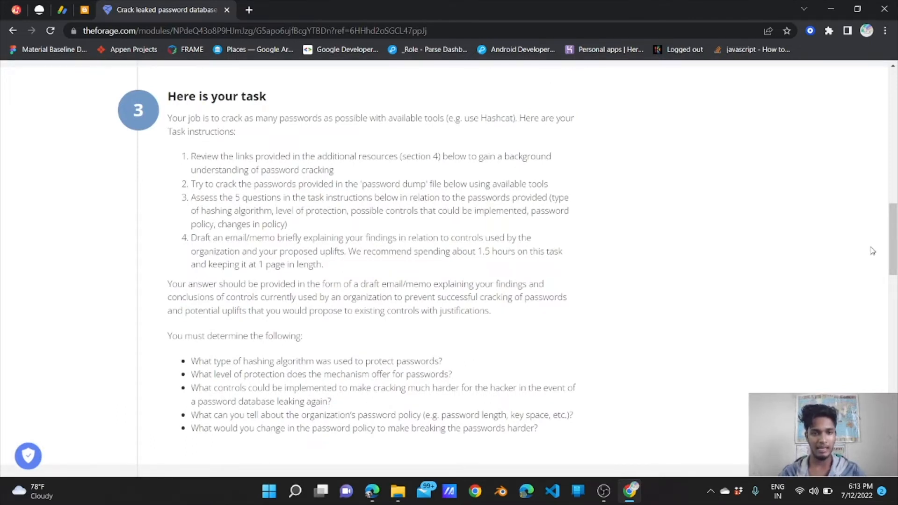
scroll("down", 3)
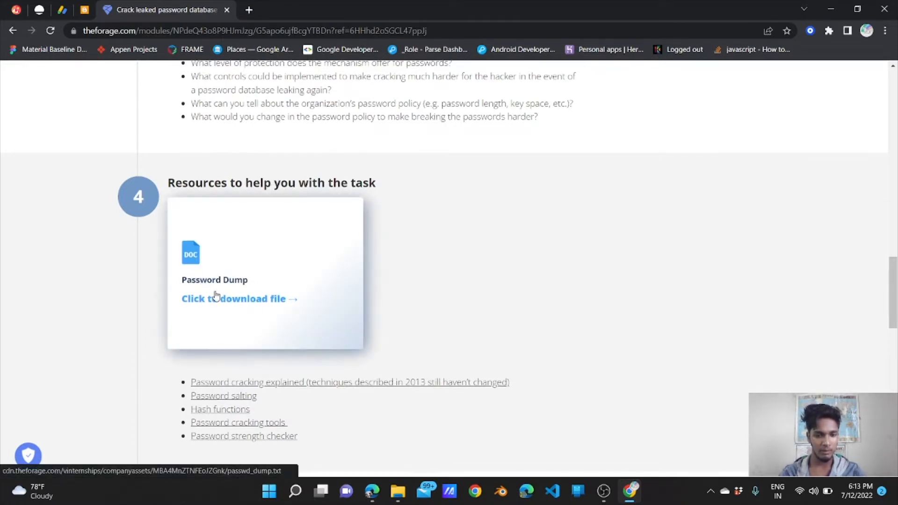
left_click(240, 298)
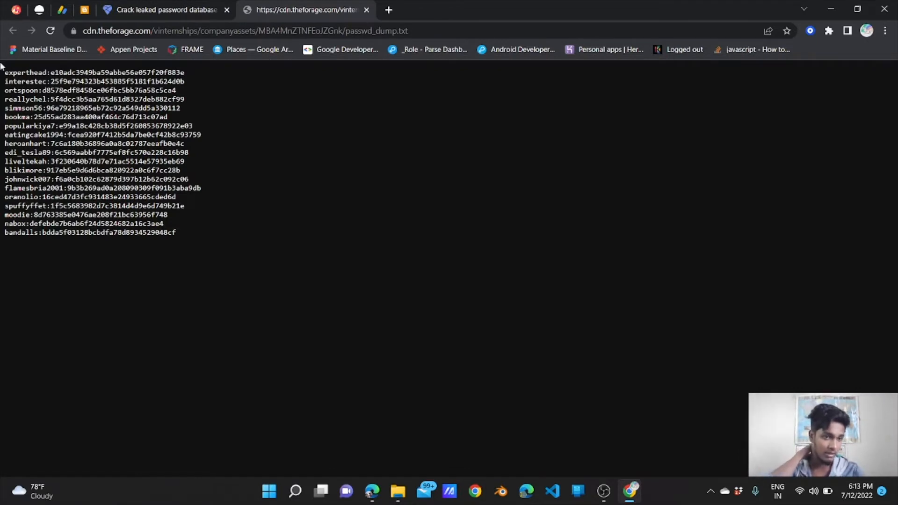
mouse_move(189, 222)
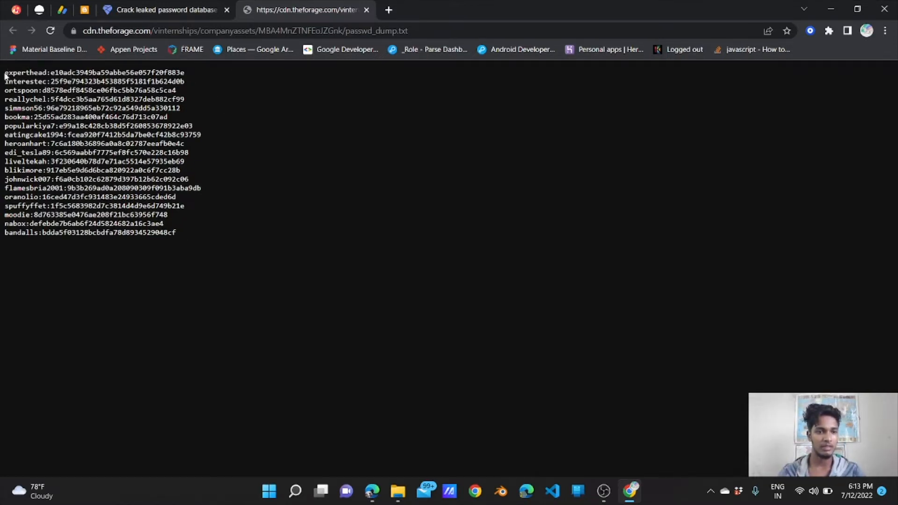
left_click_drag(5, 72, 181, 72)
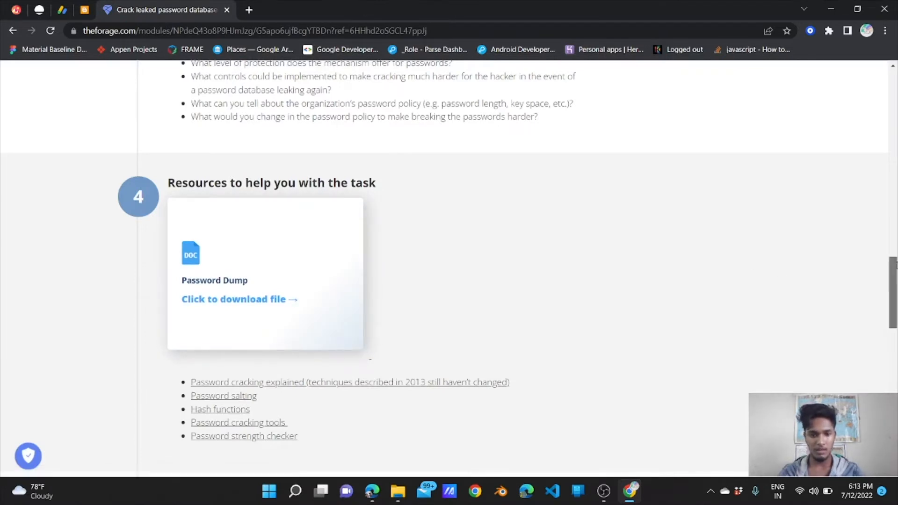
Step: Scroll through the Ars Technica password-cracking article
scroll("down", 3)
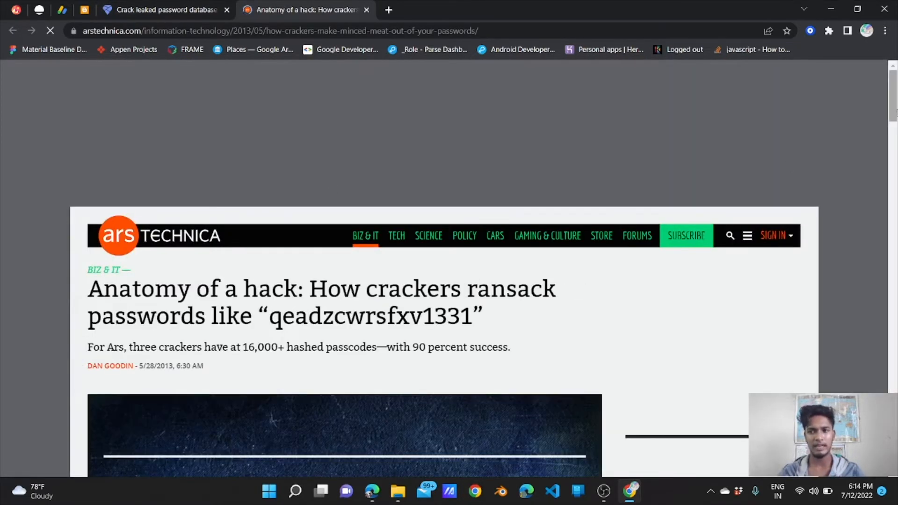
scroll("down", 3)
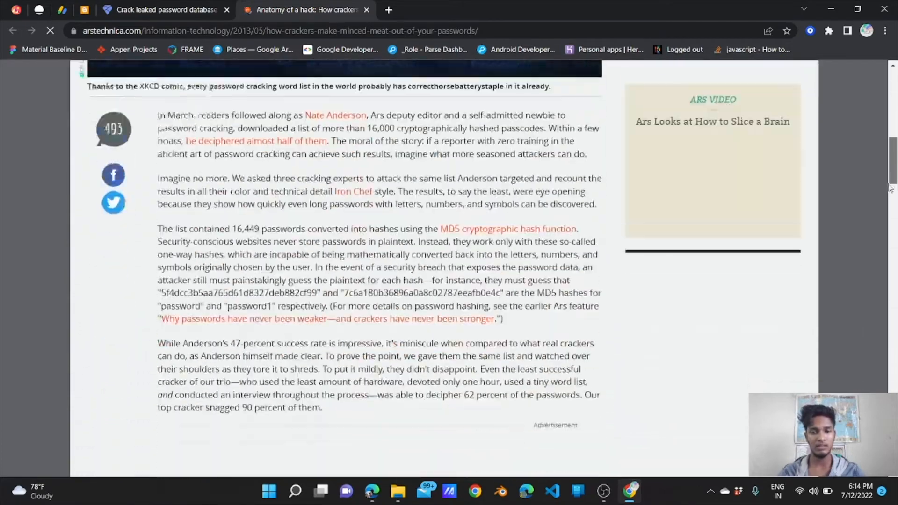
scroll("down", 3)
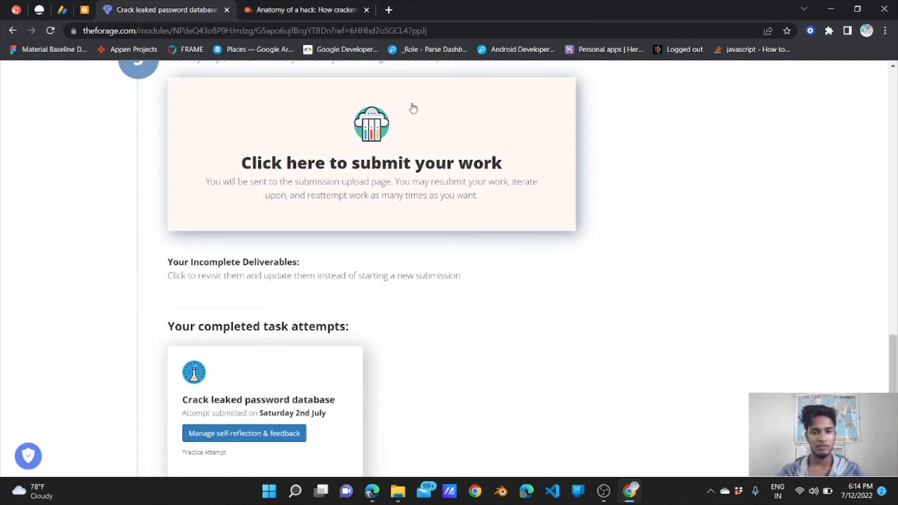
Step: Open module 1's submission page and scroll to the Word document upload section
left_click(370, 163)
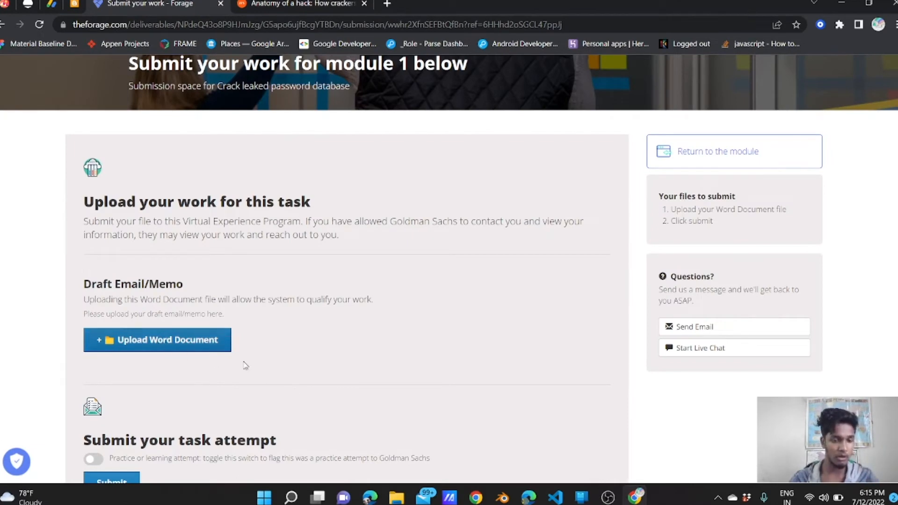
mouse_move(279, 371)
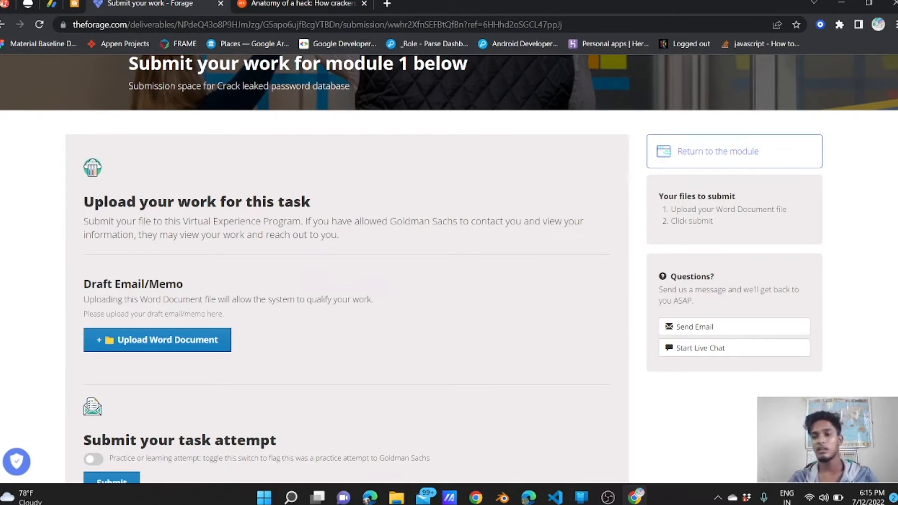
scroll("down", 3)
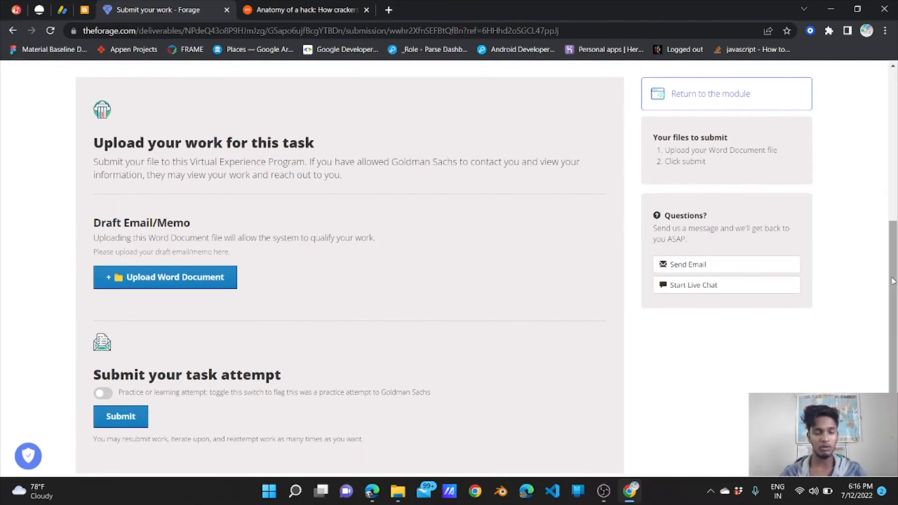
mouse_move(228, 314)
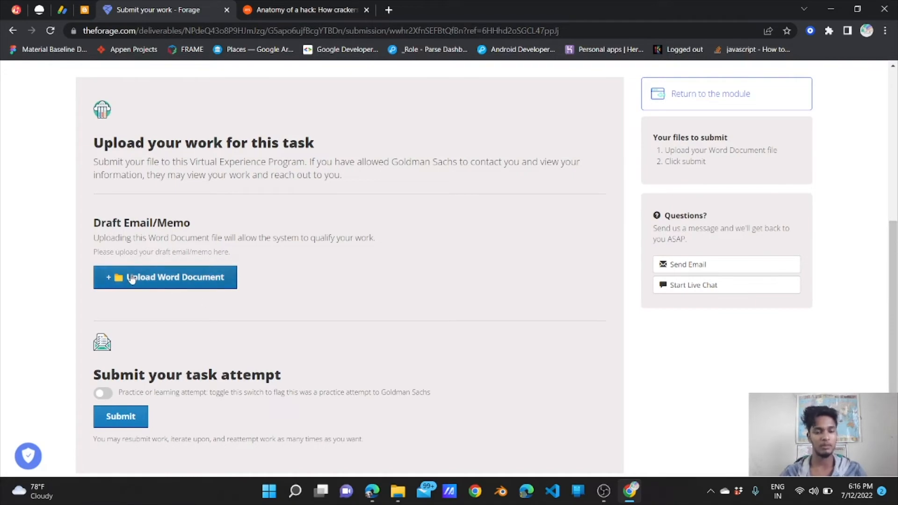
left_click(165, 277)
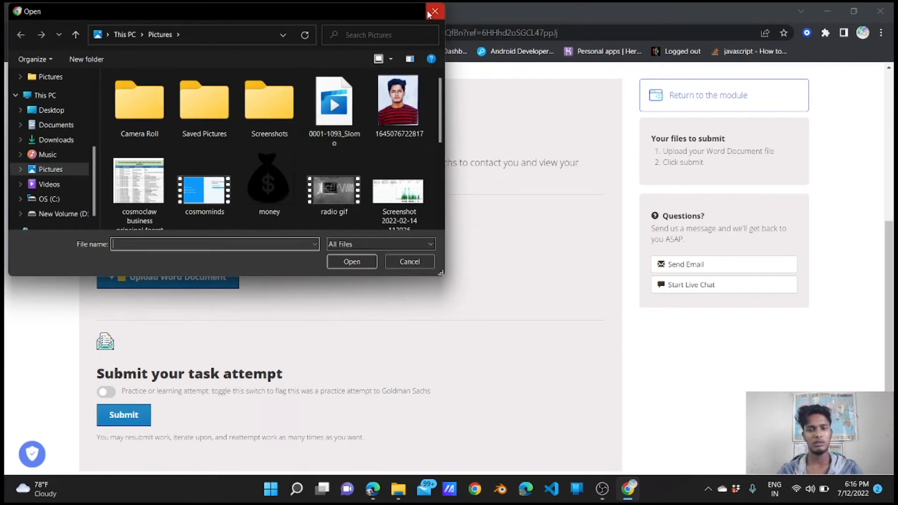
left_click(434, 11)
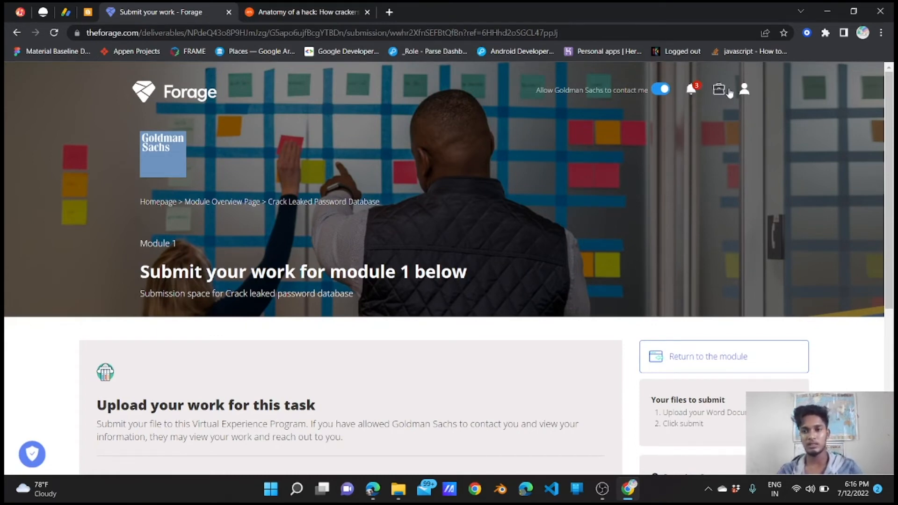
Step: Choose Achievements from the profile dropdown on the submission page
left_click(745, 89)
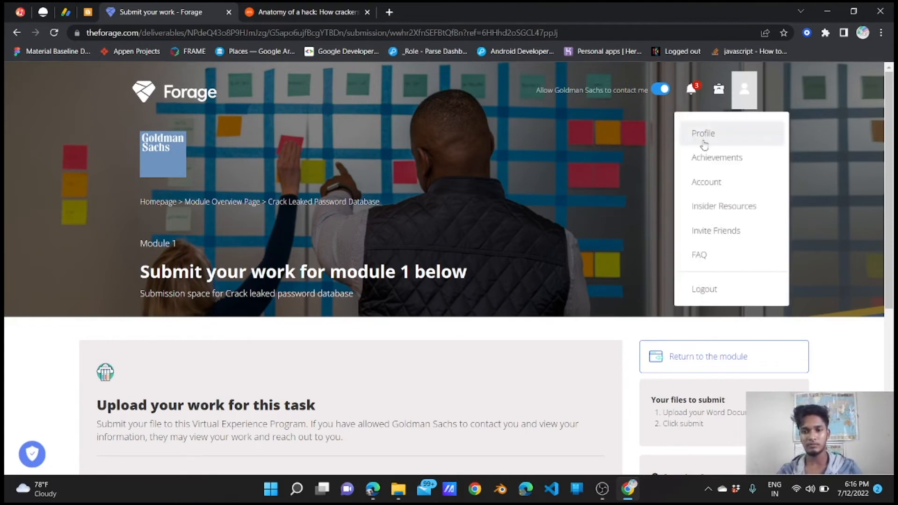
left_click(717, 158)
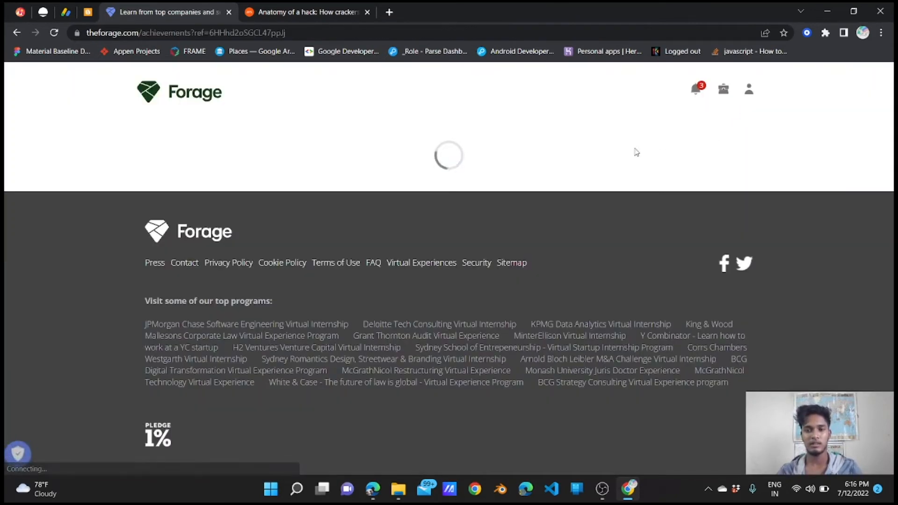
mouse_move(418, 191)
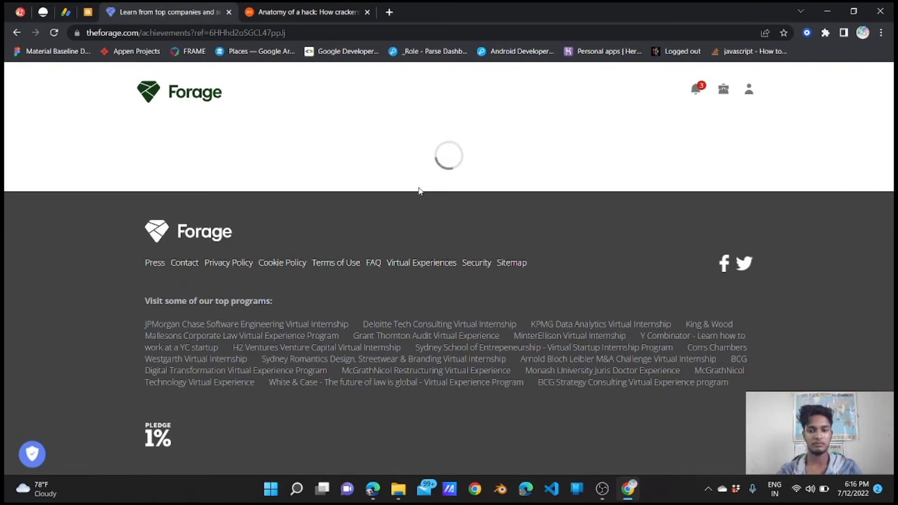
mouse_move(316, 241)
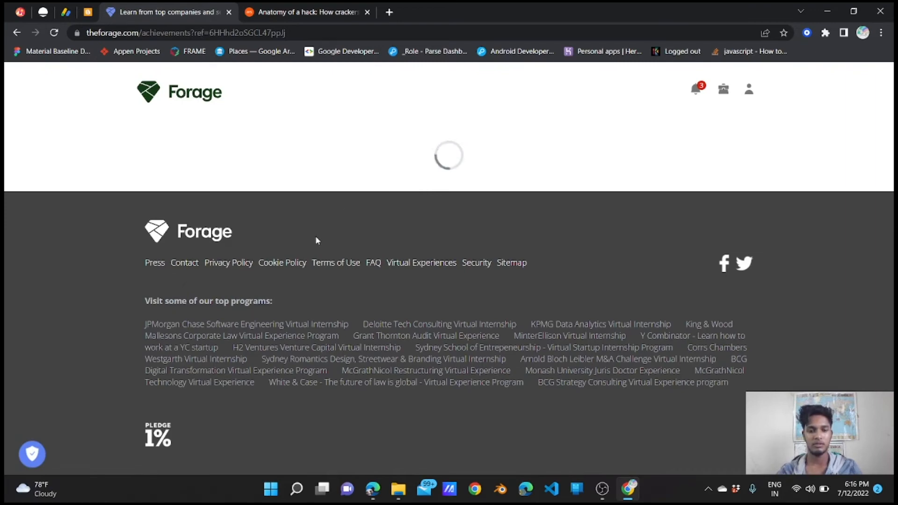